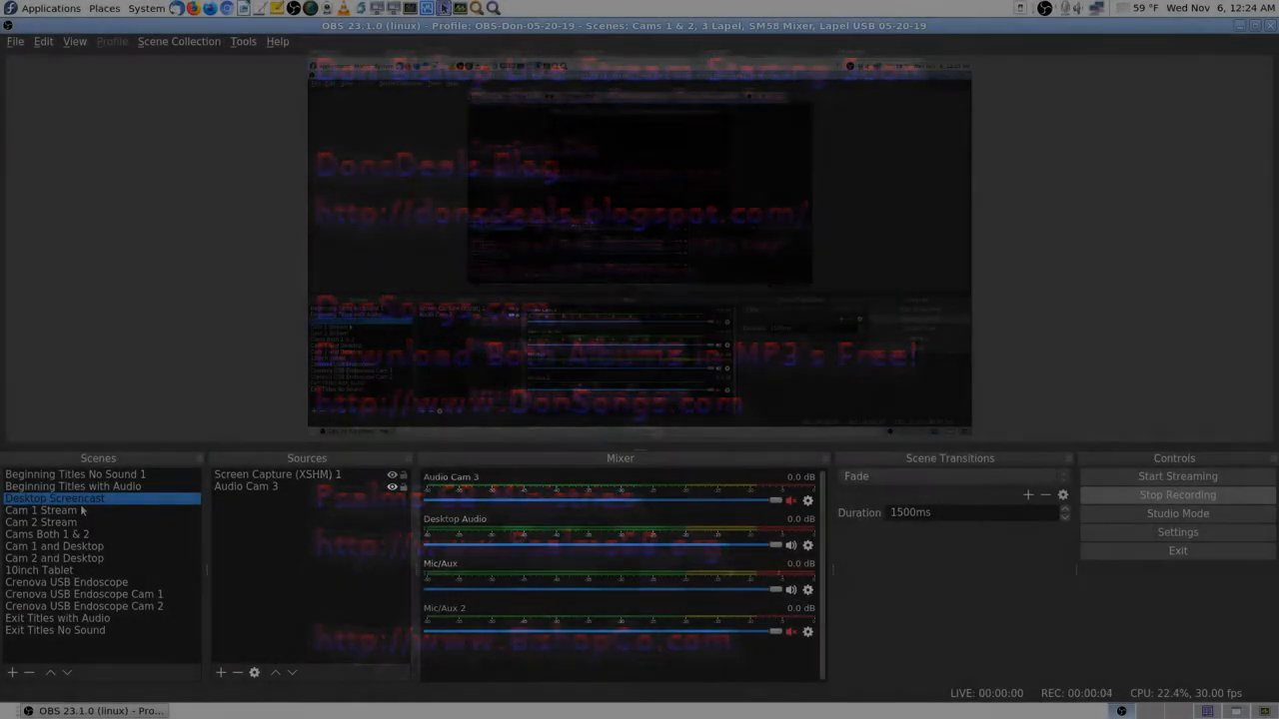
Make 'Beginning Titles No Sound 1' the active scene while recording.
left_click(76, 474)
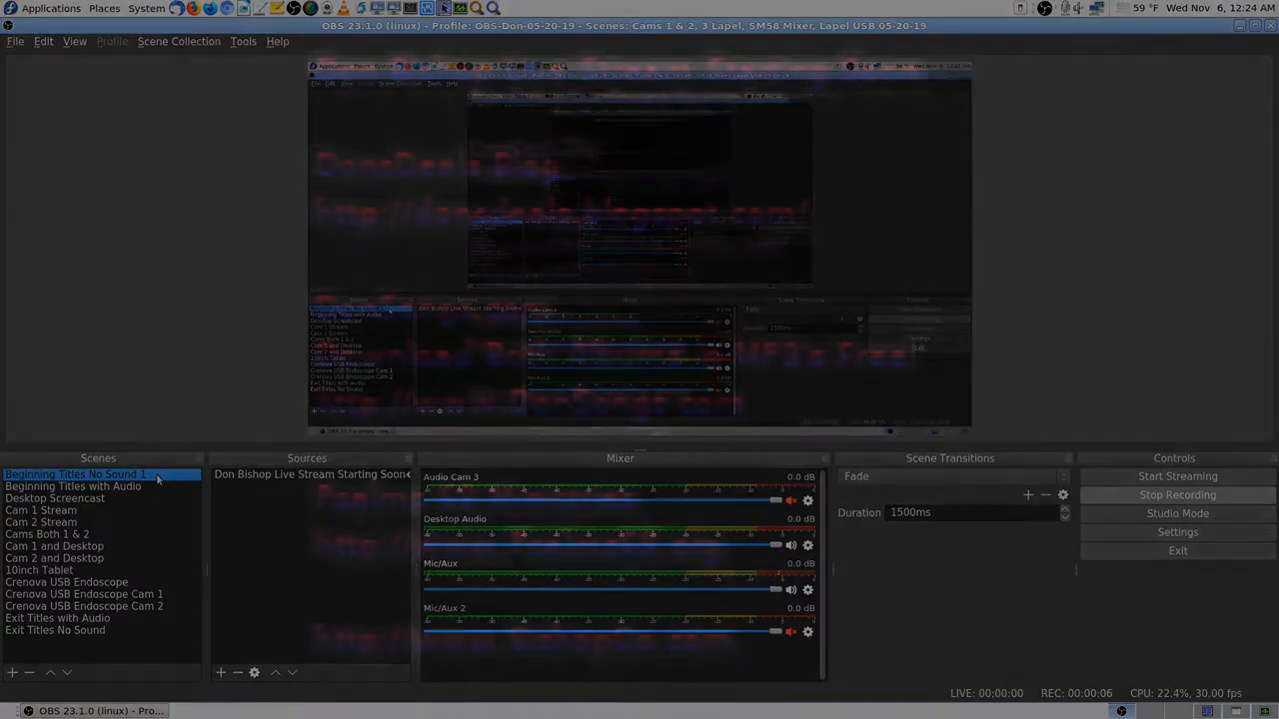
Make 'Desktop Screencast' the active scene so the screen capture is recorded again.
left_click(56, 497)
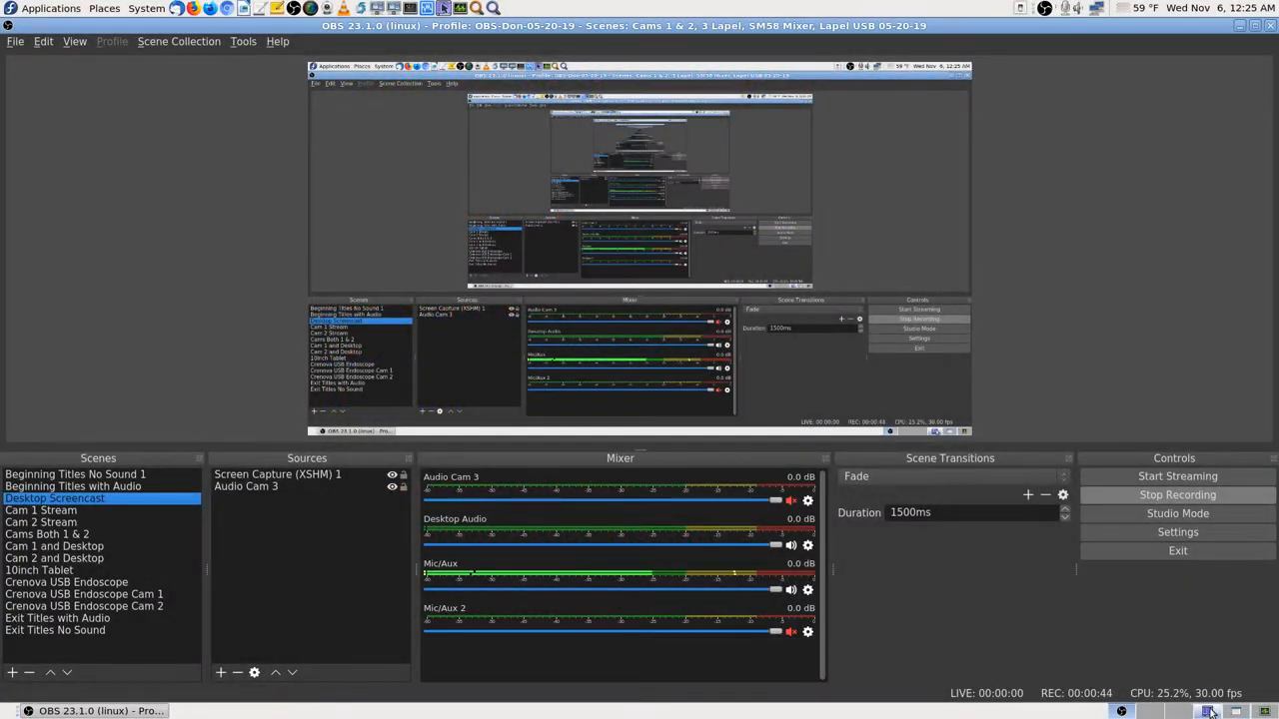